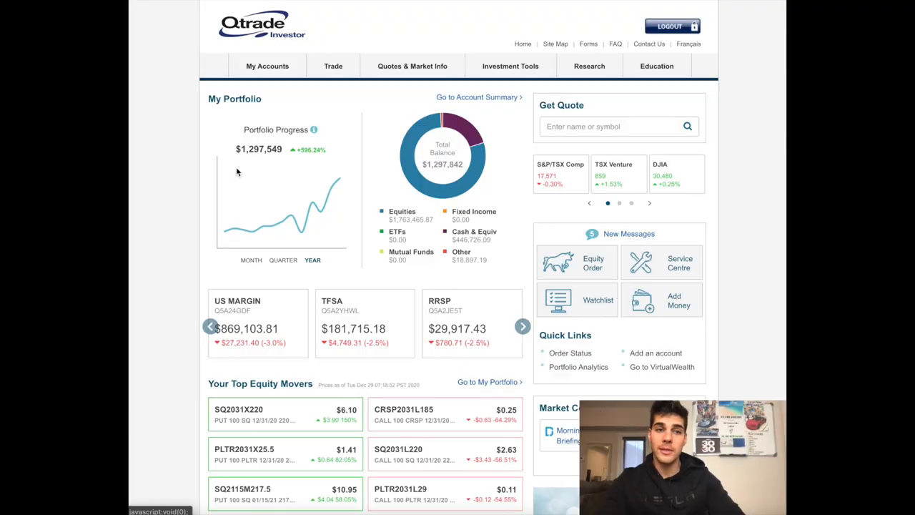
mouse_move(270, 177)
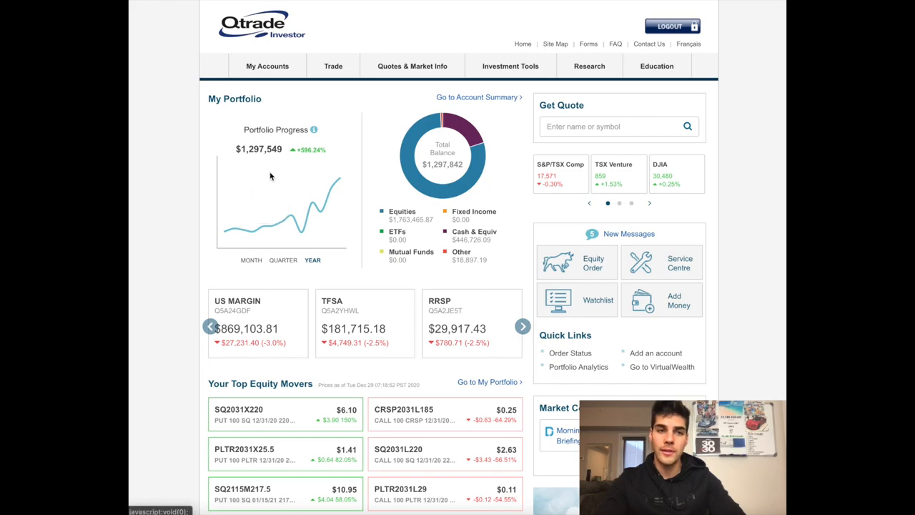
mouse_move(184, 148)
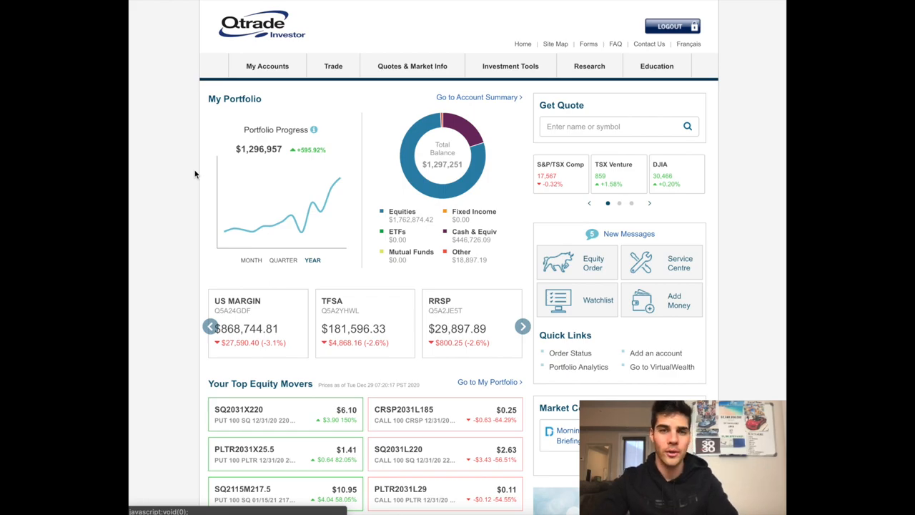
Step: Go to My Accounts > Portfolio Views and show the Valuation table for the US Margin account
left_click(267, 65)
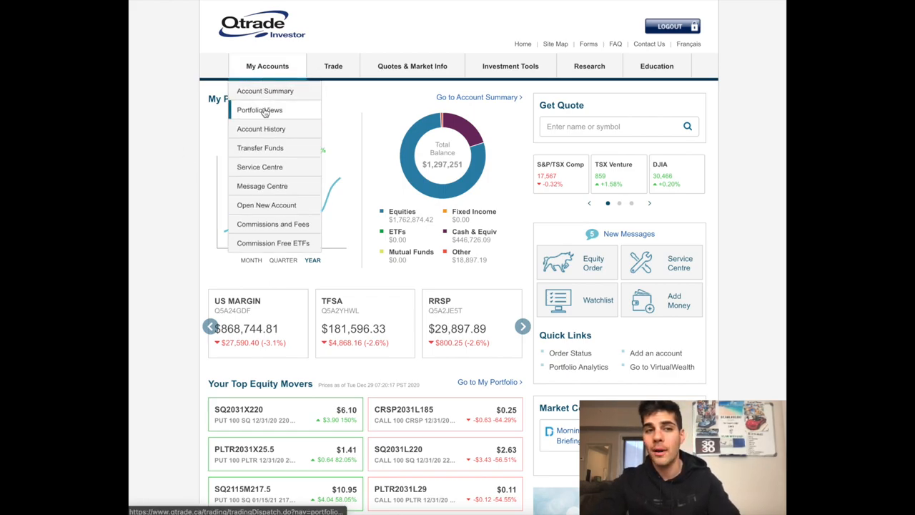
left_click(261, 108)
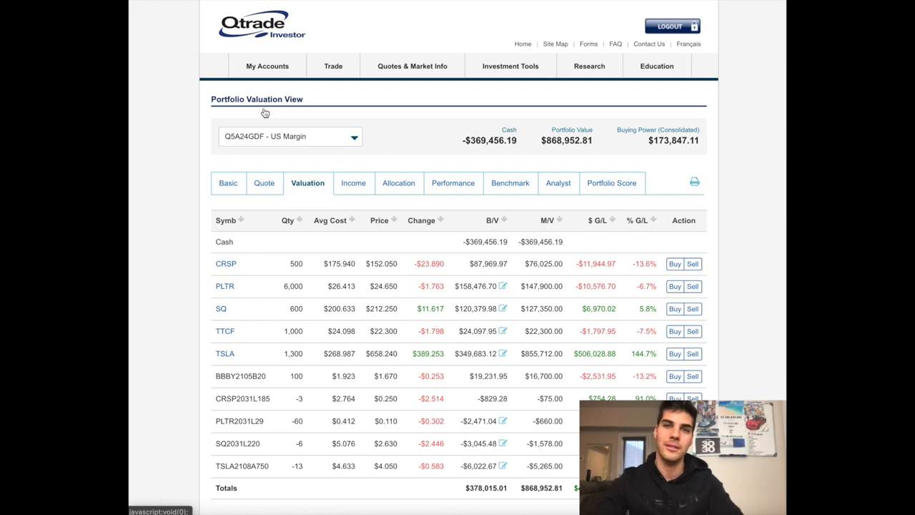
mouse_move(226, 263)
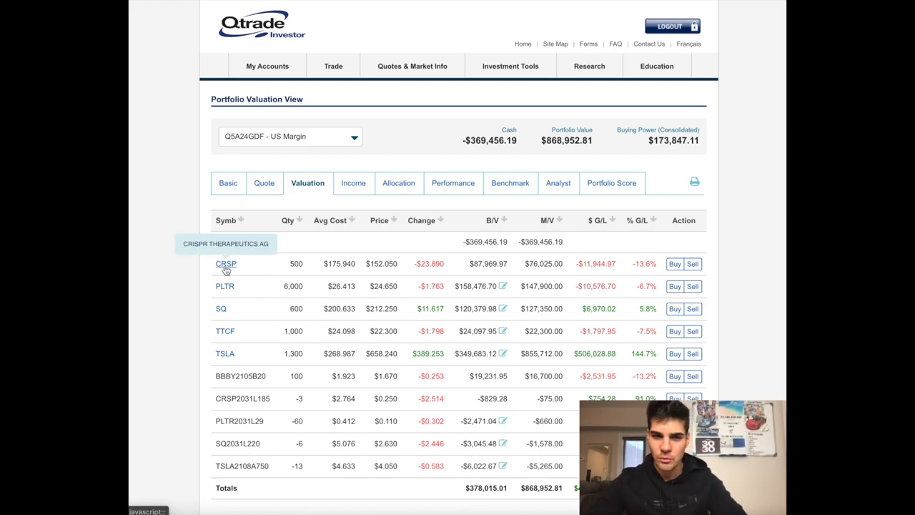
left_click(226, 263)
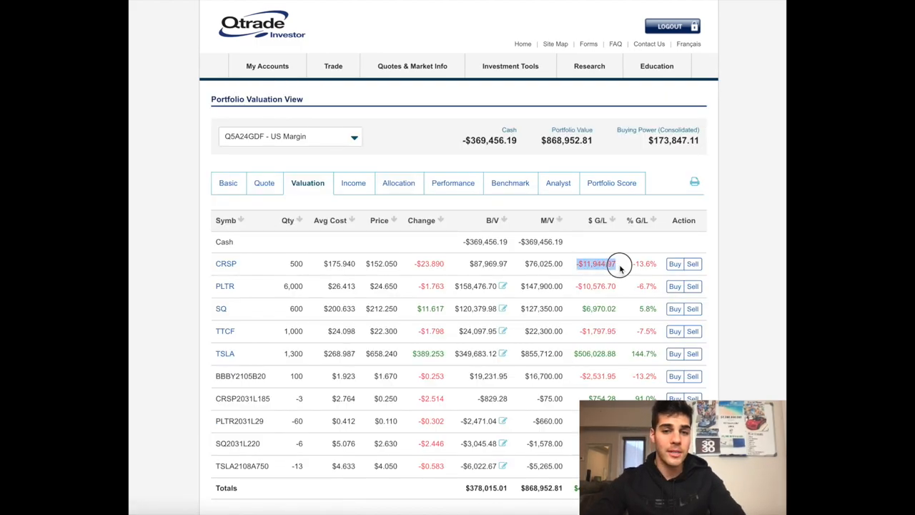
mouse_move(180, 283)
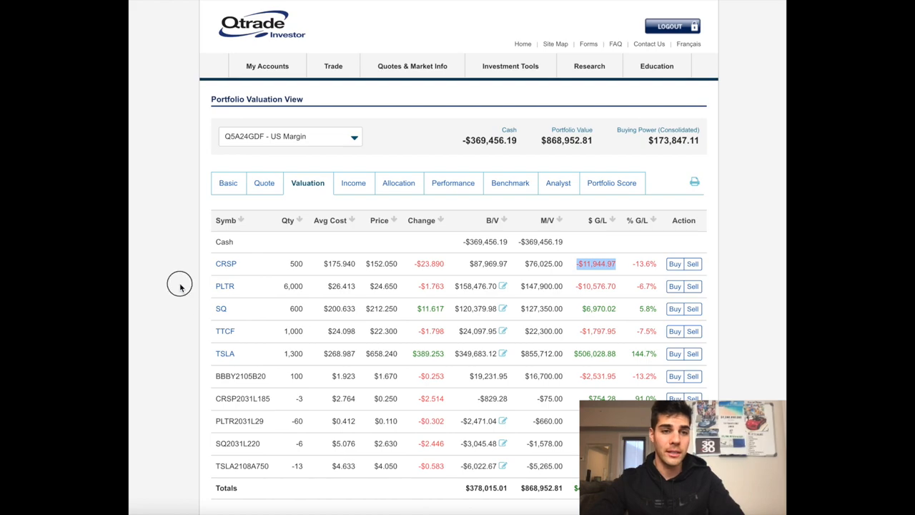
Step: View the Palantir (PLTR) quote, then return to the US Margin portfolio valuation
left_click(225, 286)
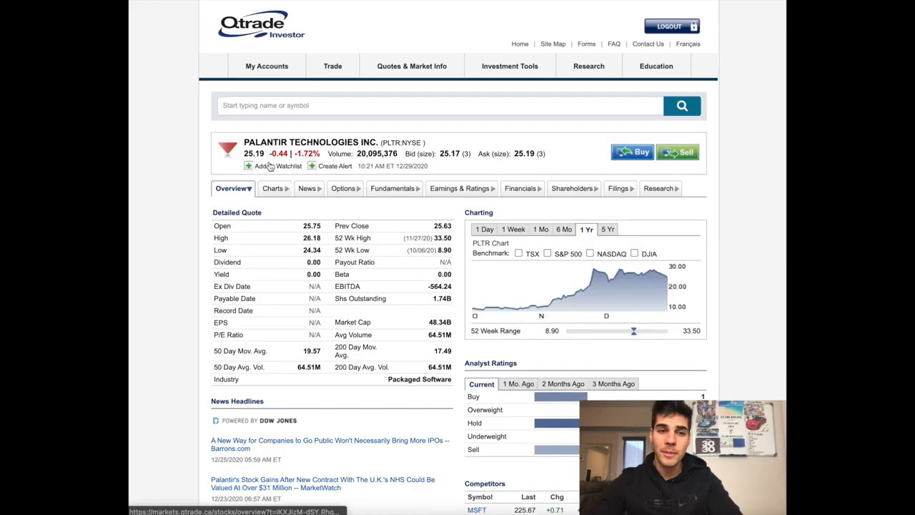
left_click(266, 65)
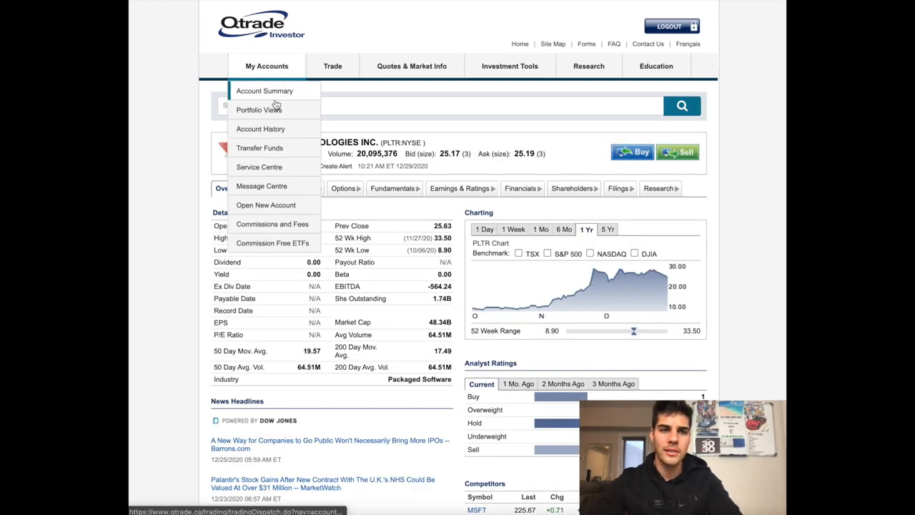
left_click(259, 109)
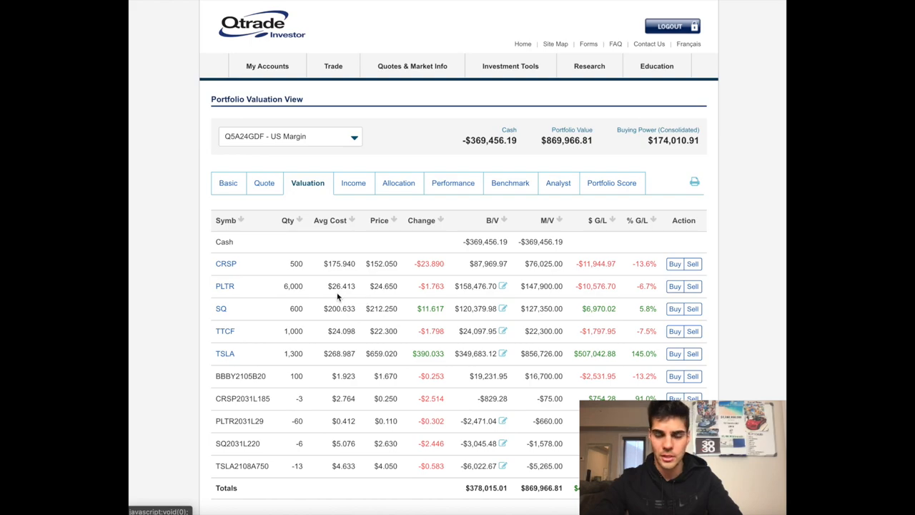
mouse_move(264, 309)
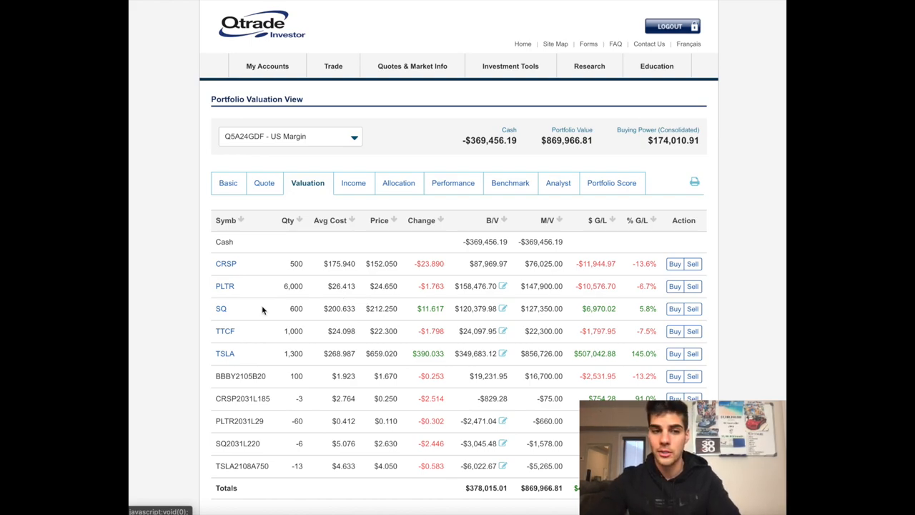
mouse_move(360, 322)
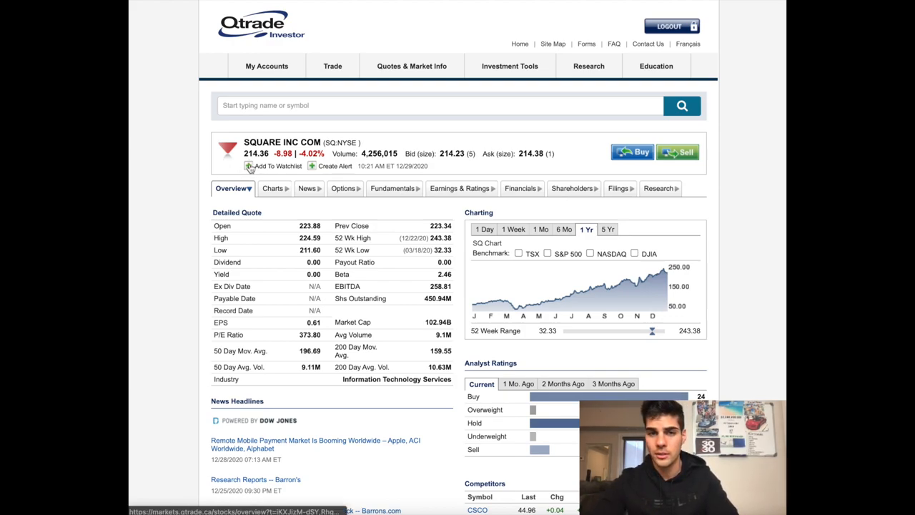
Step: View the Tattooed Chef (TTCF) quote, return to Portfolio Views and select the second US Margin options account
left_click(513, 228)
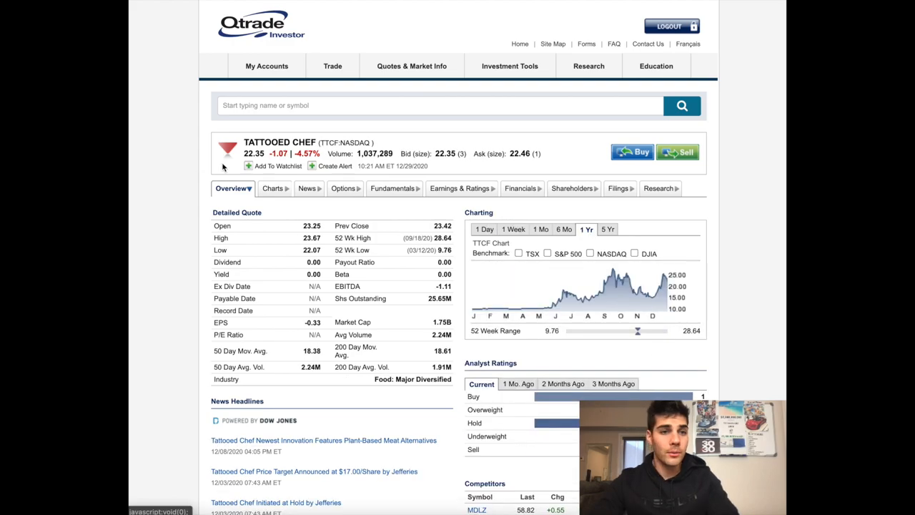
left_click(266, 66)
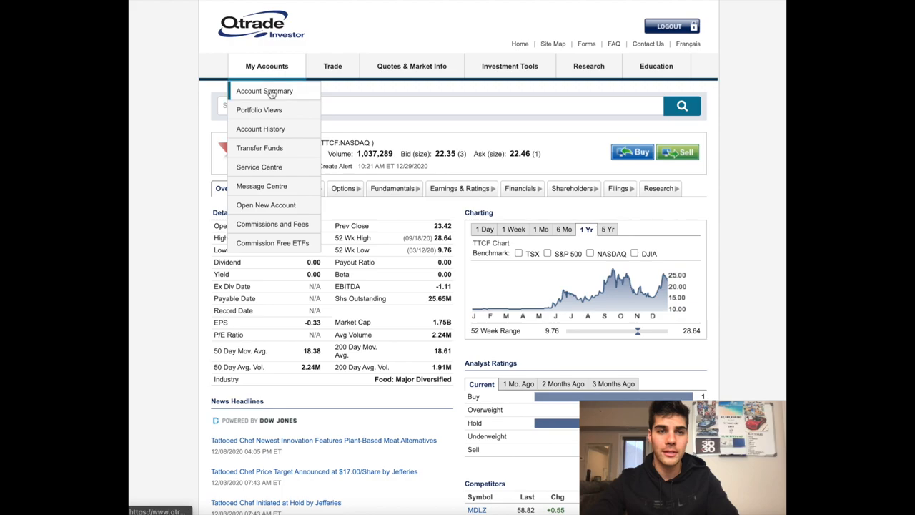
left_click(259, 108)
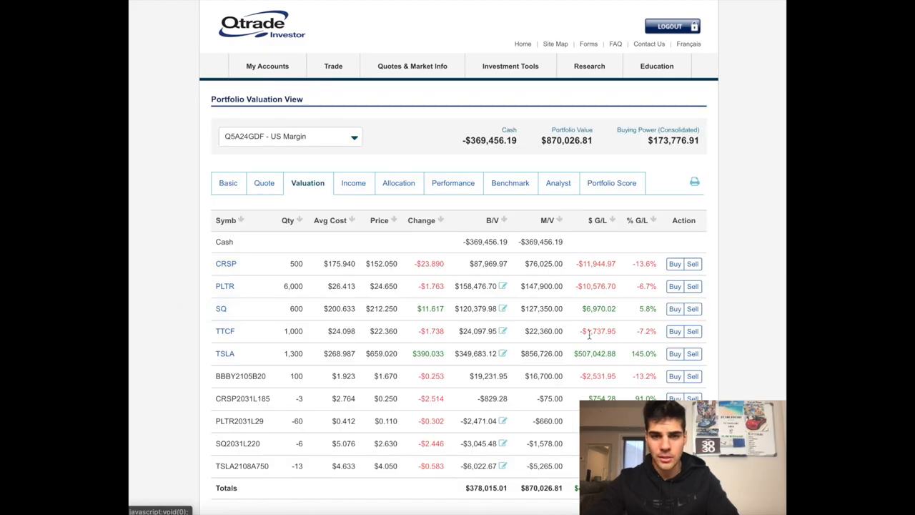
mouse_move(579, 337)
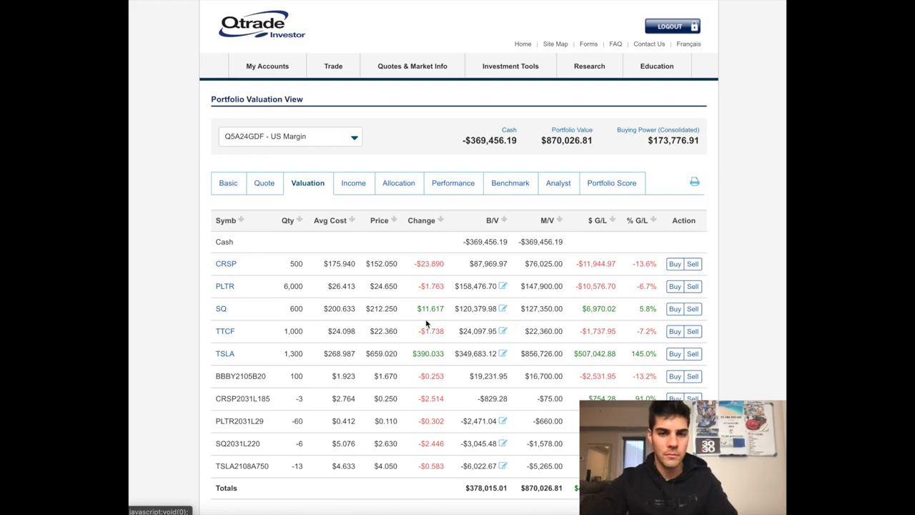
left_click(226, 354)
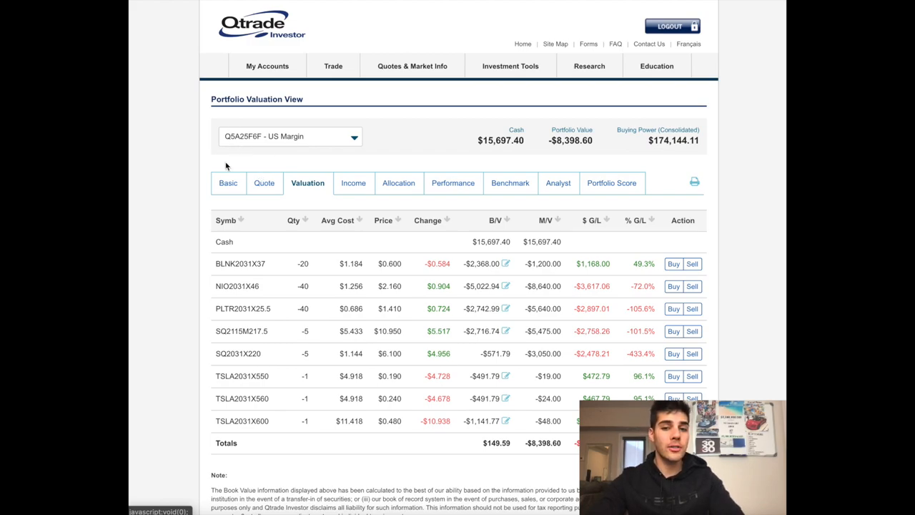
scroll("down", 3)
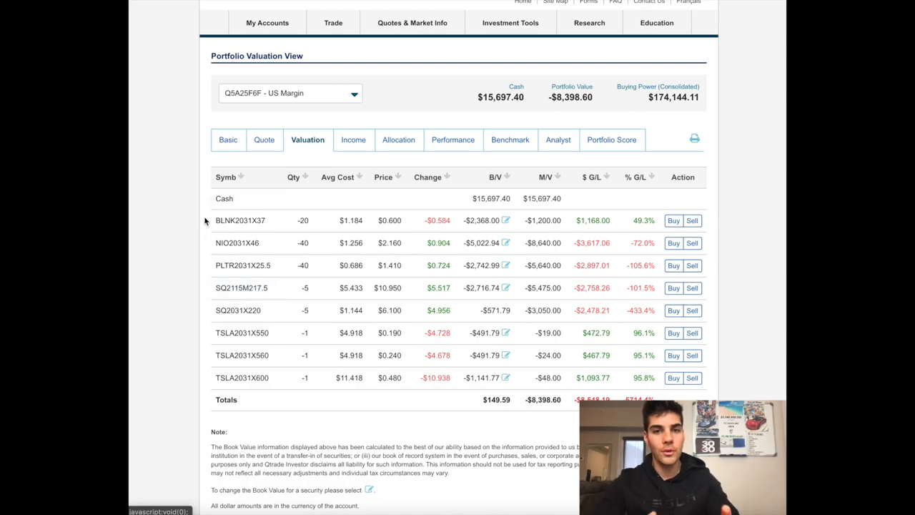
mouse_move(246, 186)
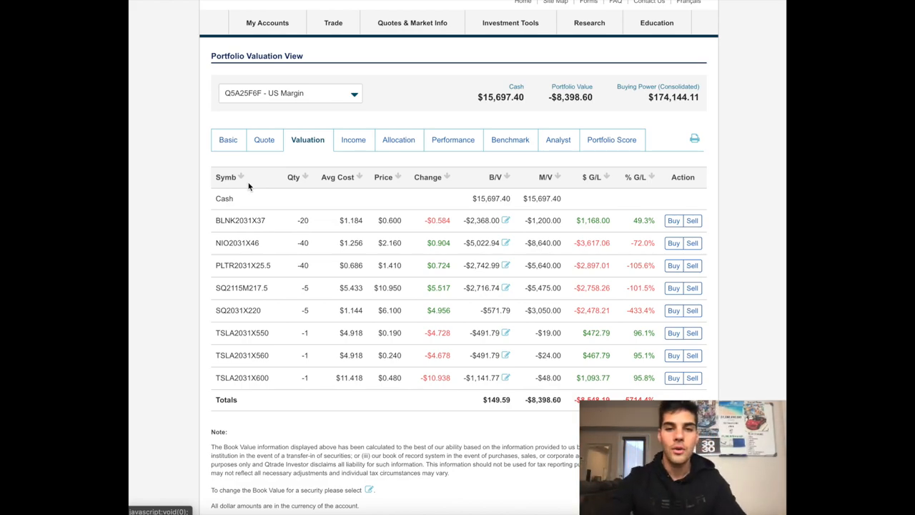
mouse_move(583, 303)
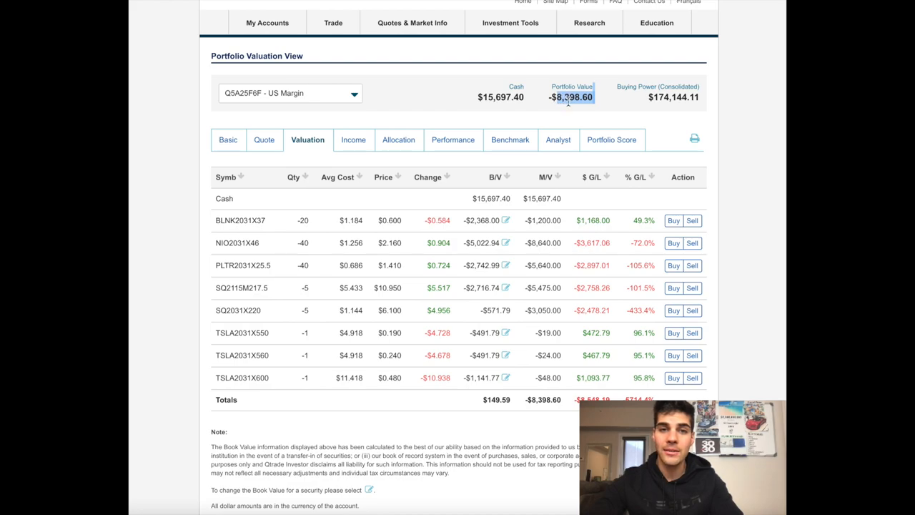
mouse_move(535, 206)
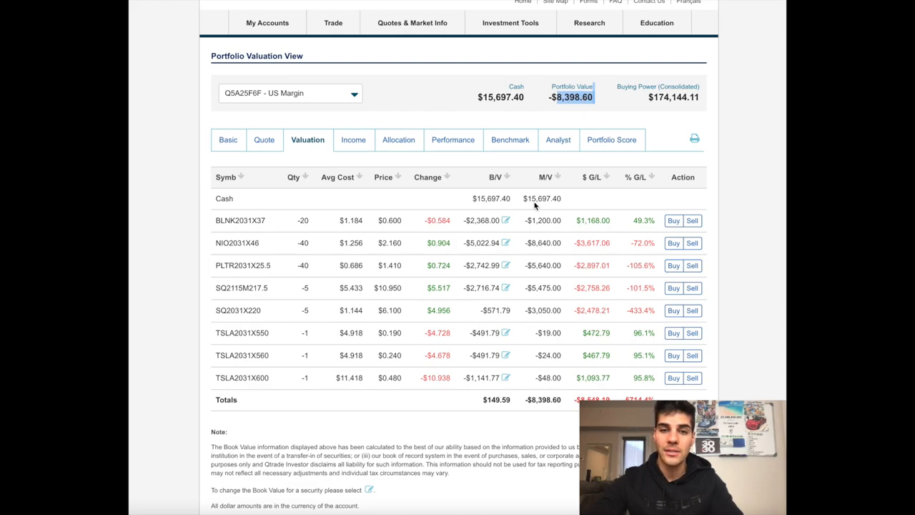
mouse_move(399, 283)
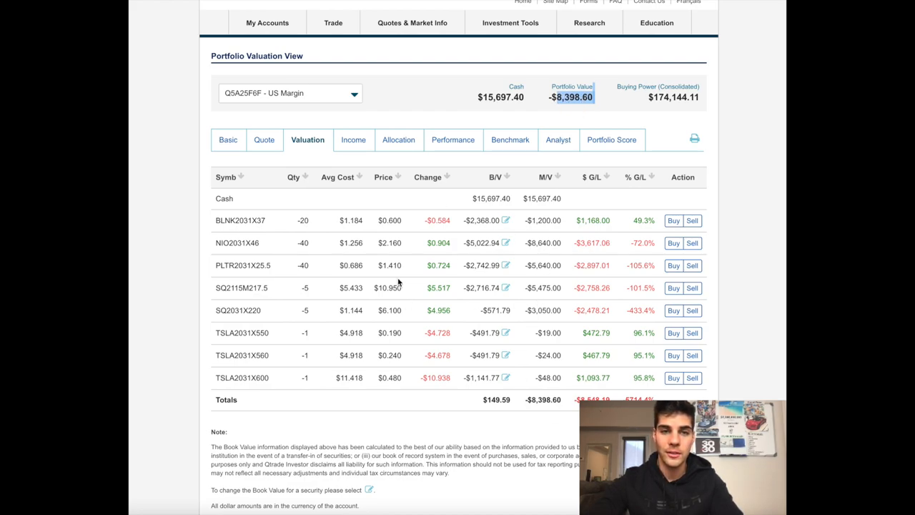
mouse_move(572, 200)
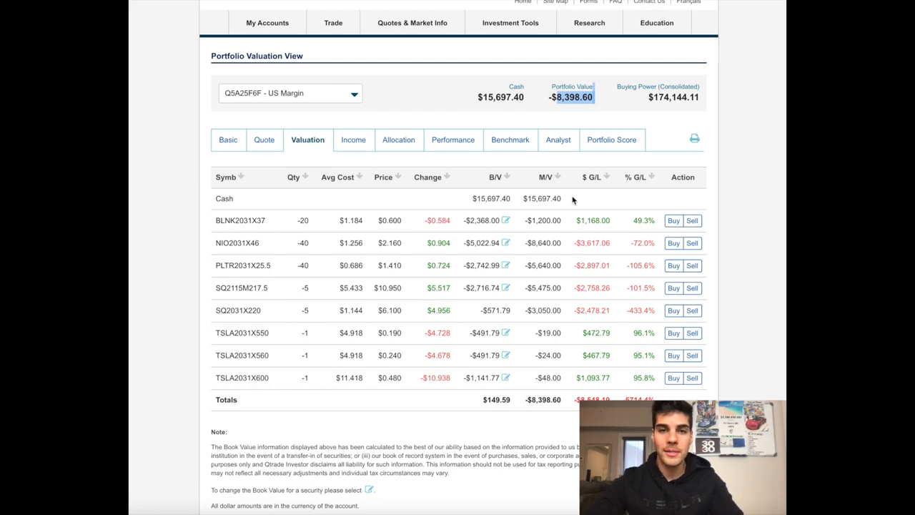
mouse_move(401, 108)
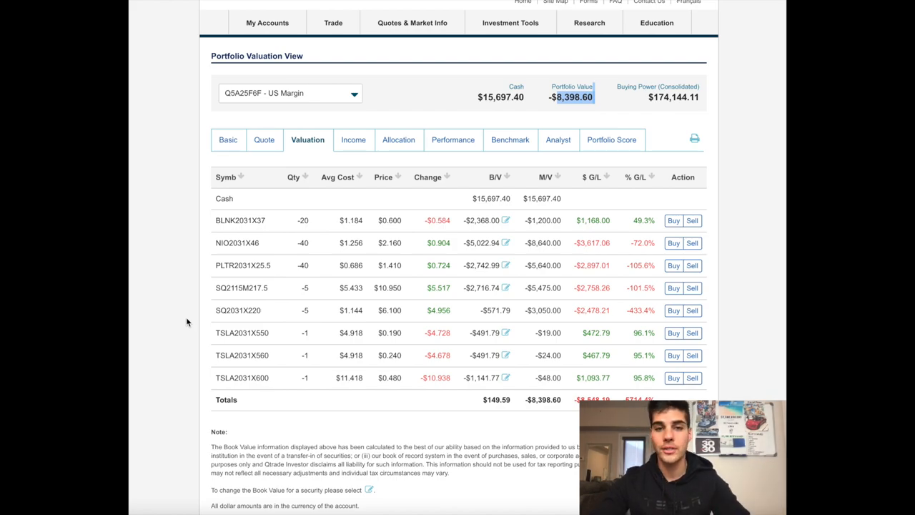
mouse_move(489, 135)
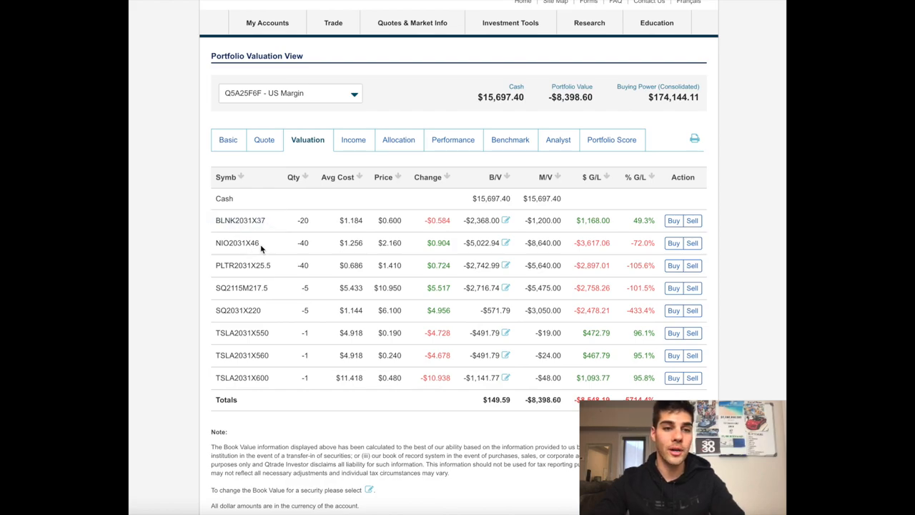
mouse_move(238, 244)
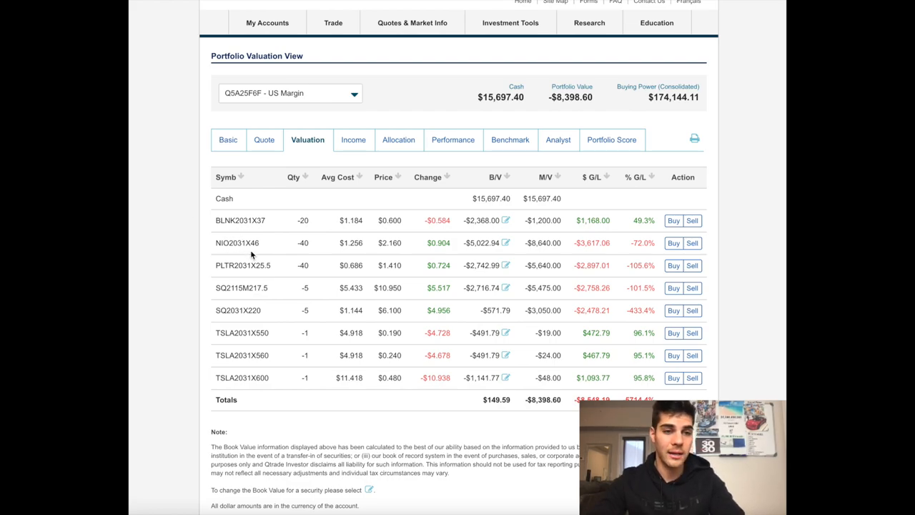
mouse_move(237, 243)
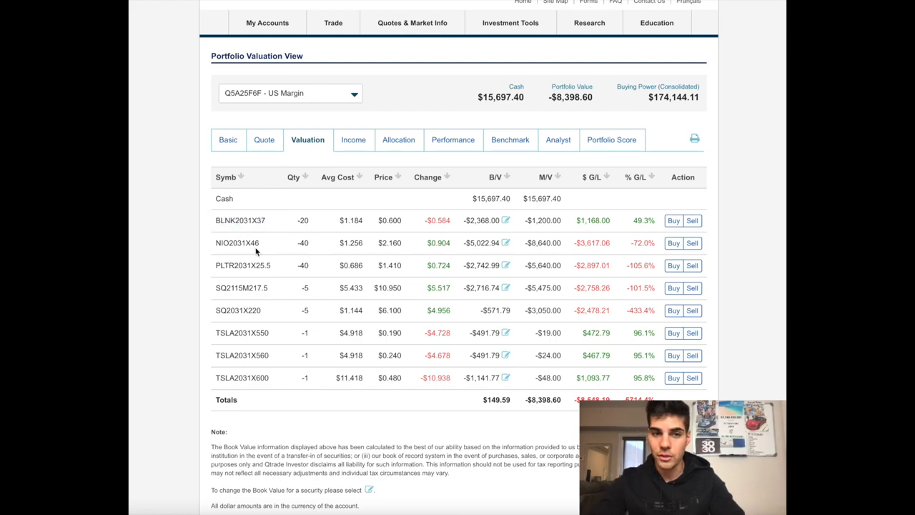
mouse_move(240, 220)
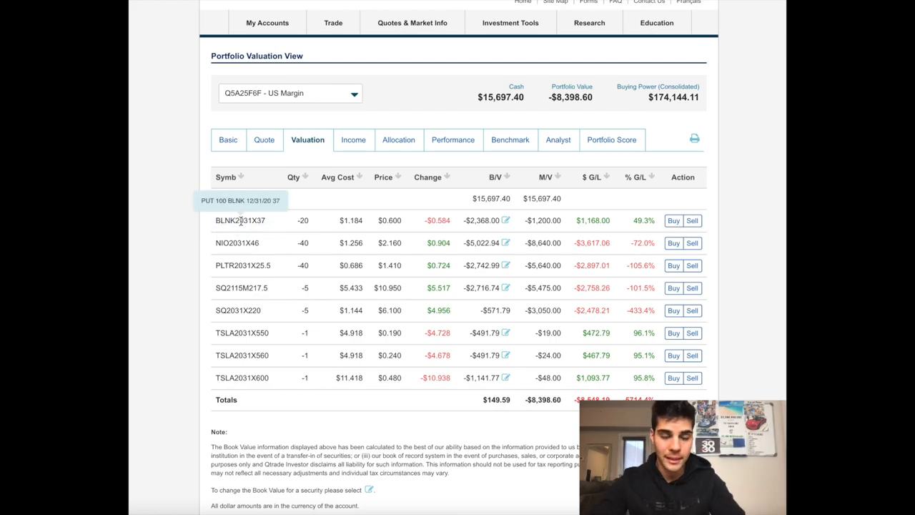
mouse_move(222, 265)
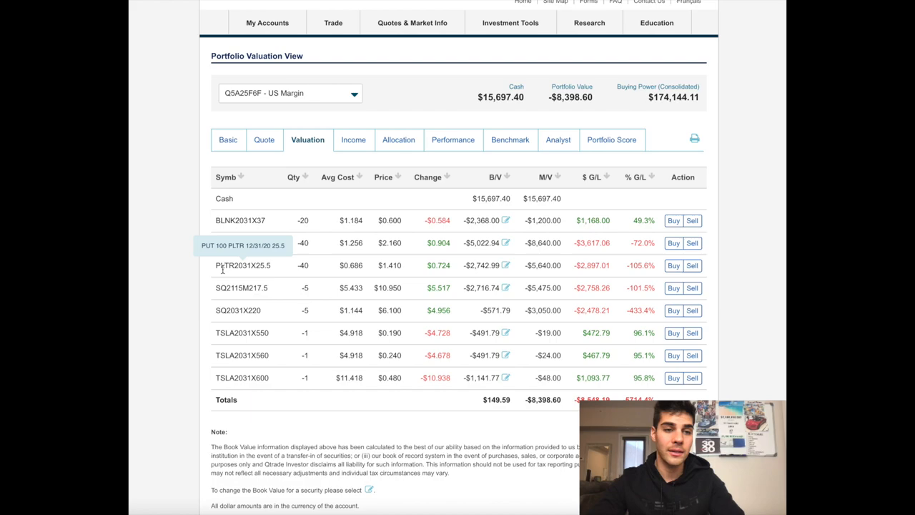
mouse_move(249, 273)
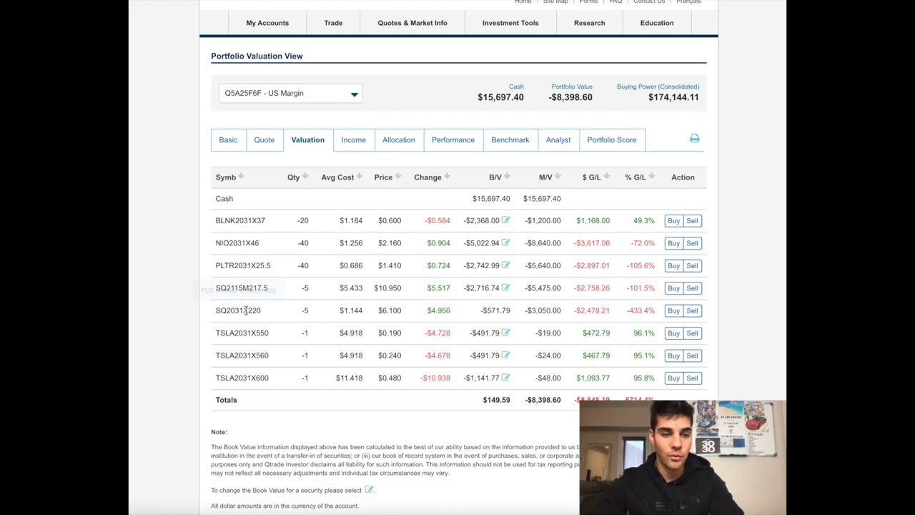
mouse_move(237, 309)
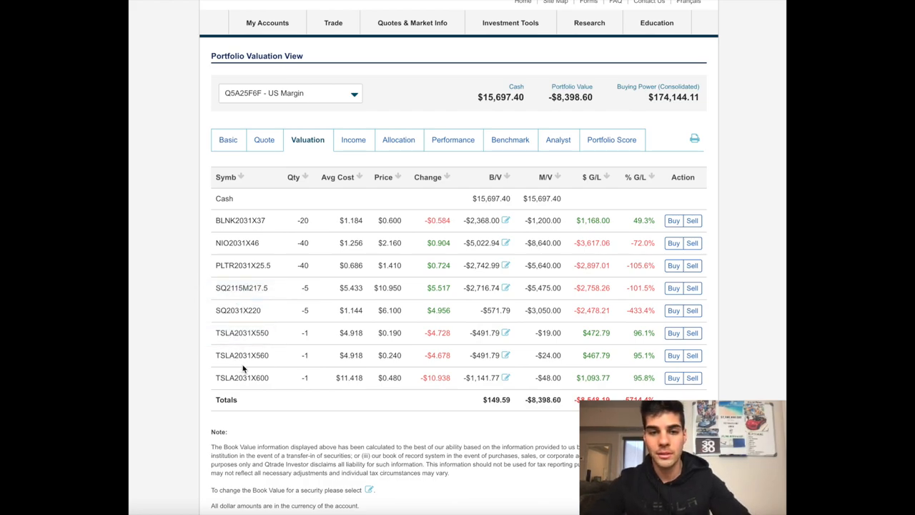
mouse_move(248, 406)
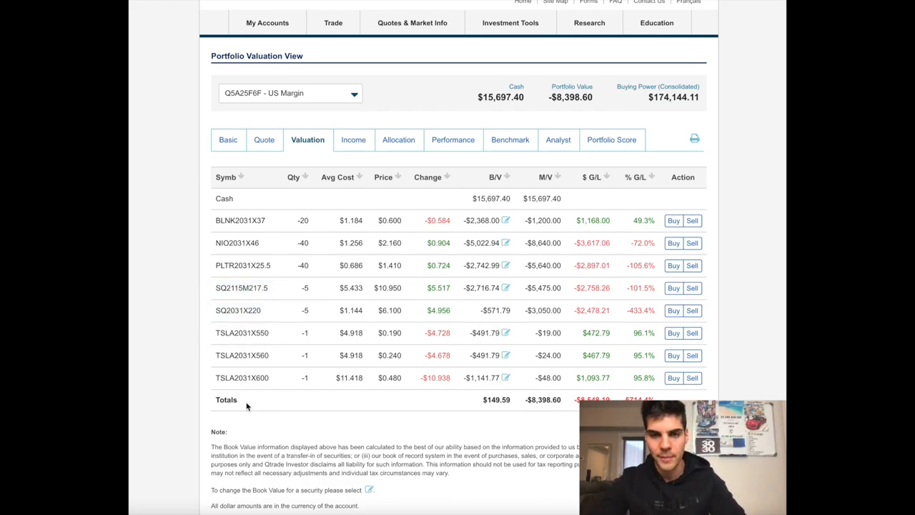
mouse_move(235, 321)
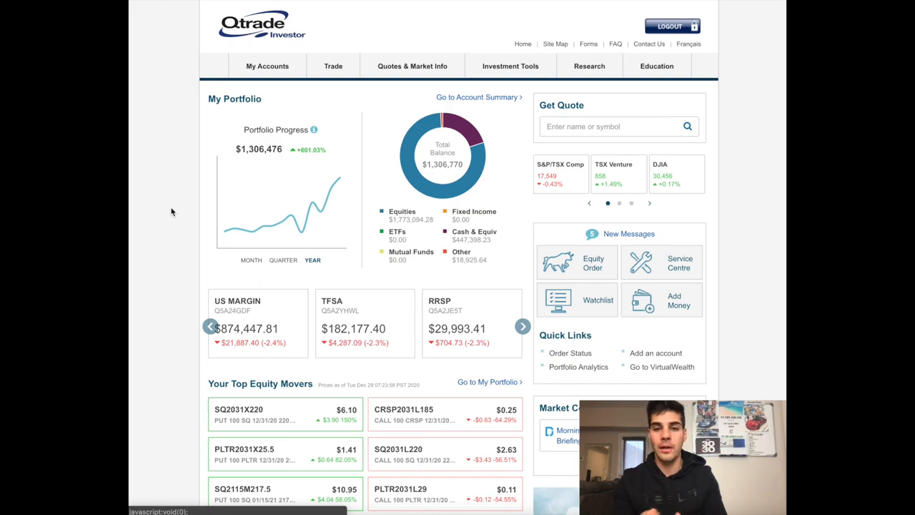
mouse_move(154, 175)
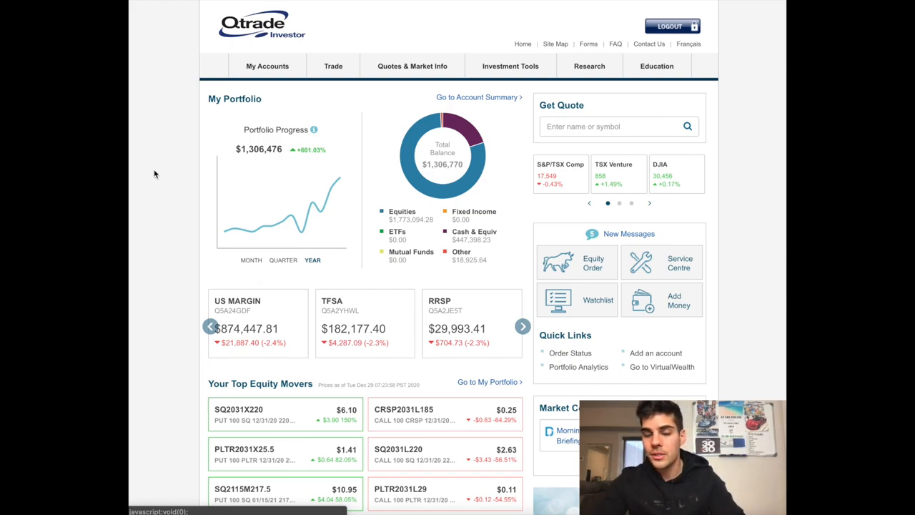